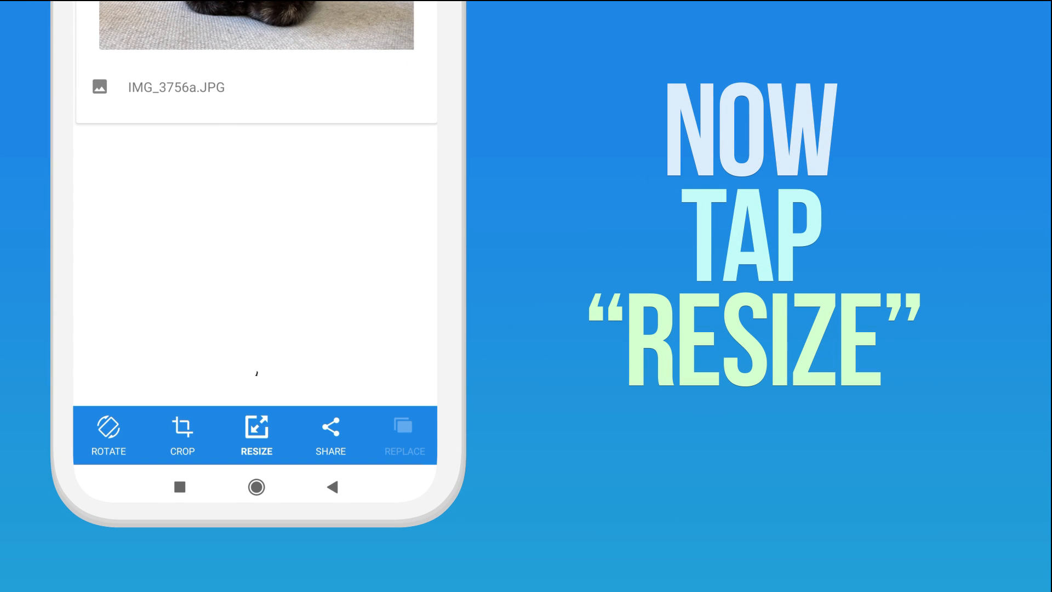
Resize the cat photo to 40% (1612 x 1209), saving it as a copy.
{"action": "left_click", "coordinate": [255, 435]}
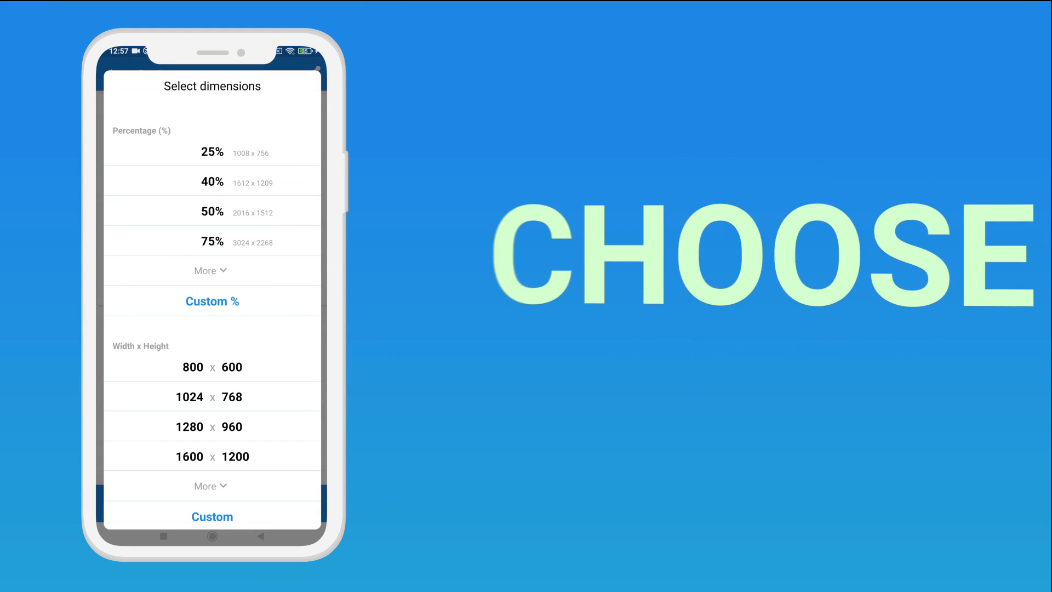
{"action": "scroll", "scroll_direction": "down", "scroll_amount": 3}
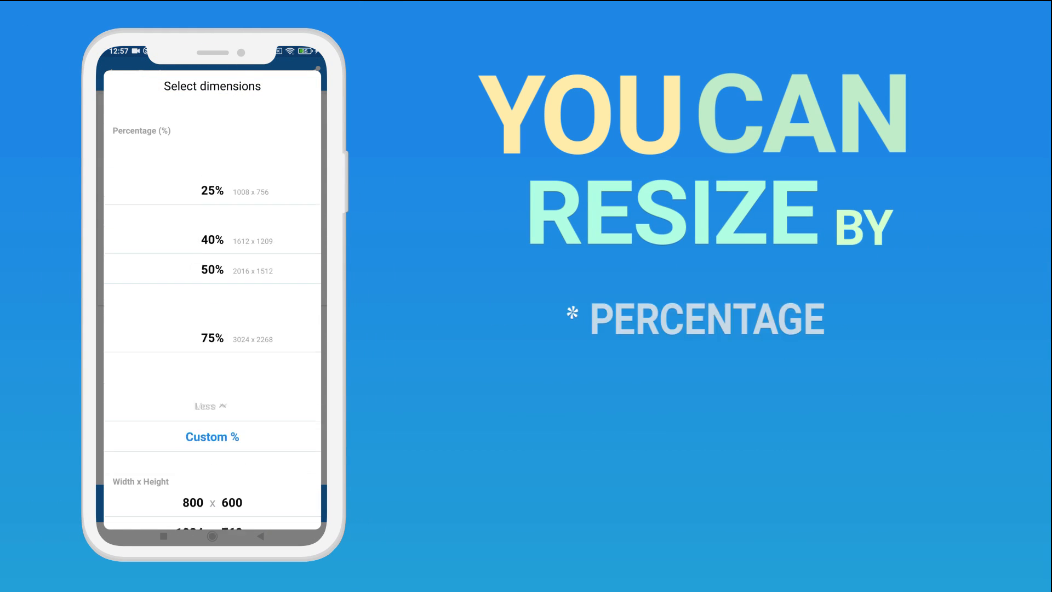
{"action": "scroll", "scroll_direction": "down", "scroll_amount": 3}
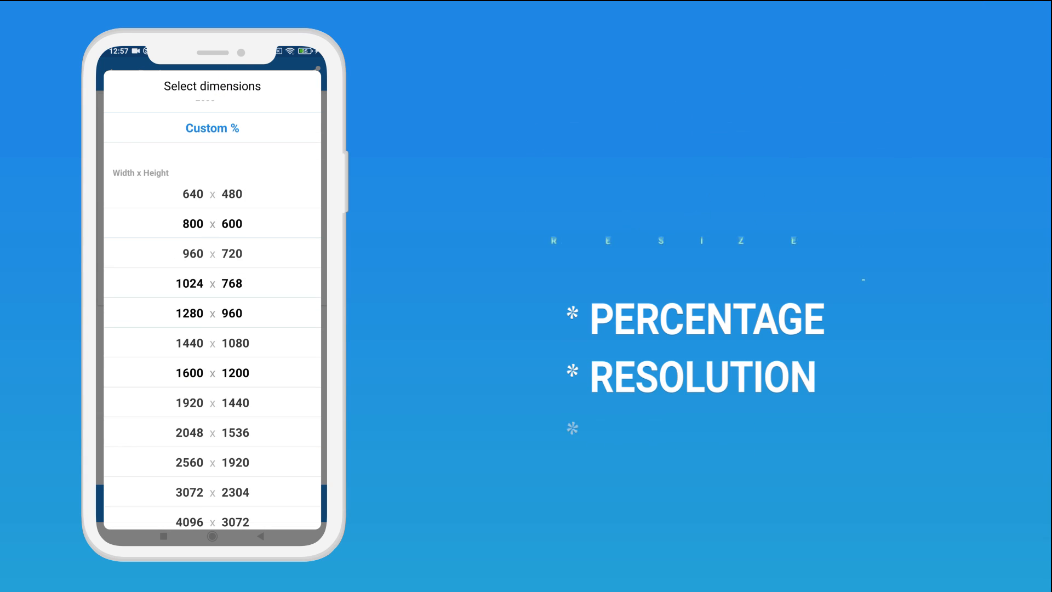
{"action": "scroll", "scroll_direction": "down", "scroll_amount": 3}
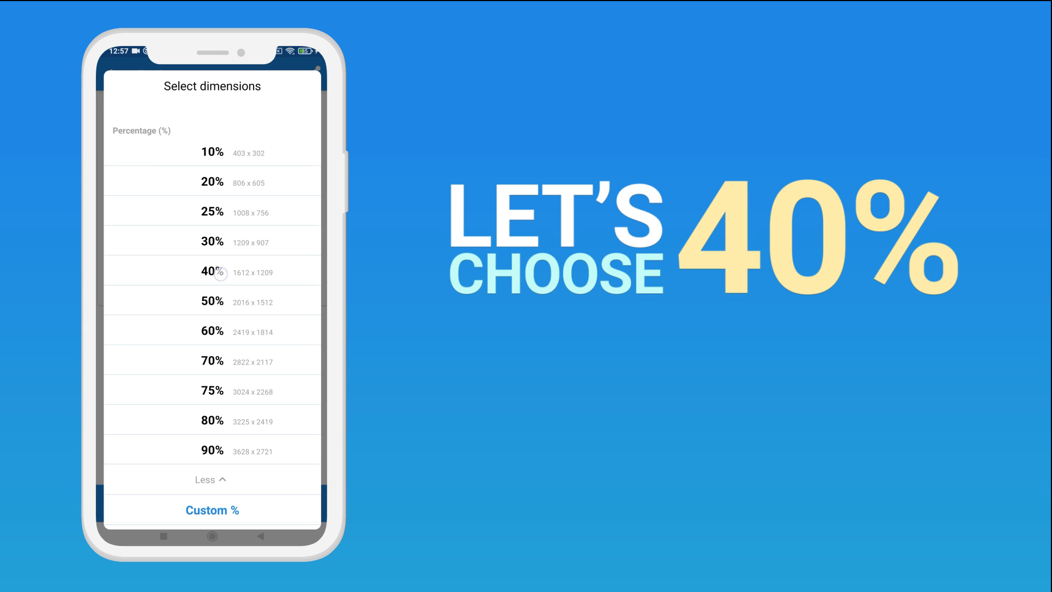
{"action": "left_click", "coordinate": [212, 272]}
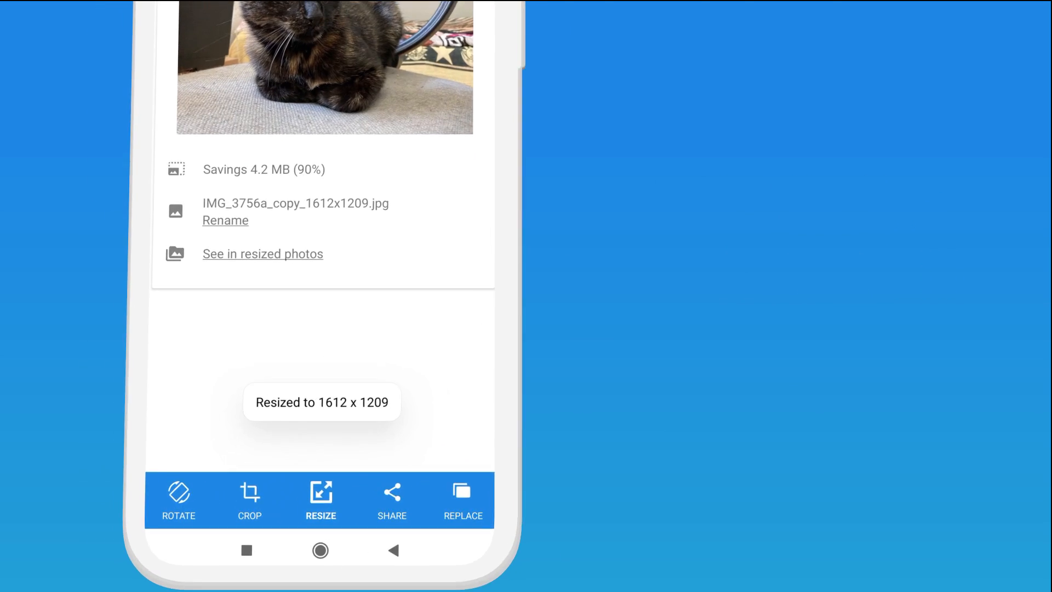